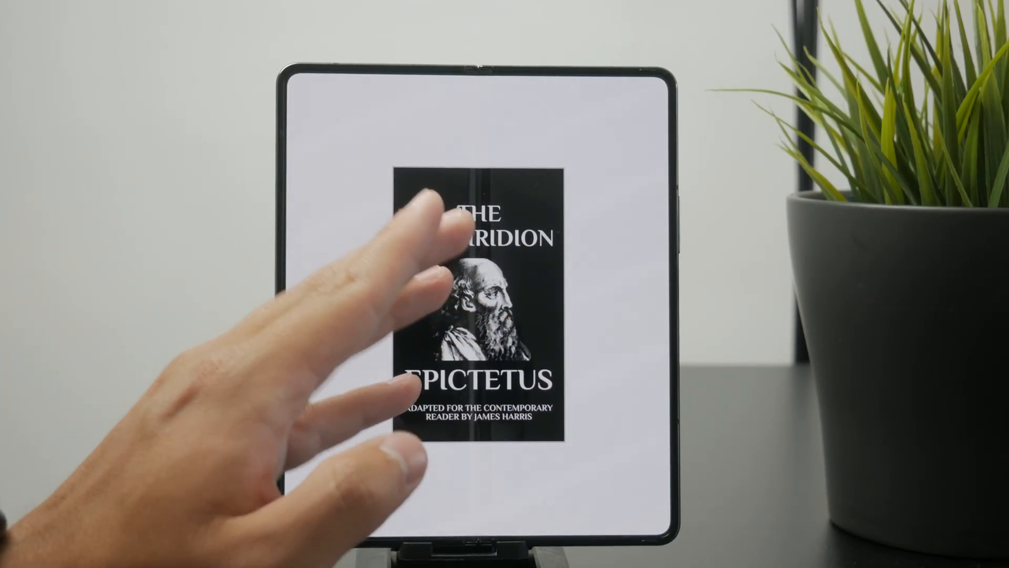
Open The Enchiridion to page 67, then go back to the Home reading streak
left_click(477, 303)
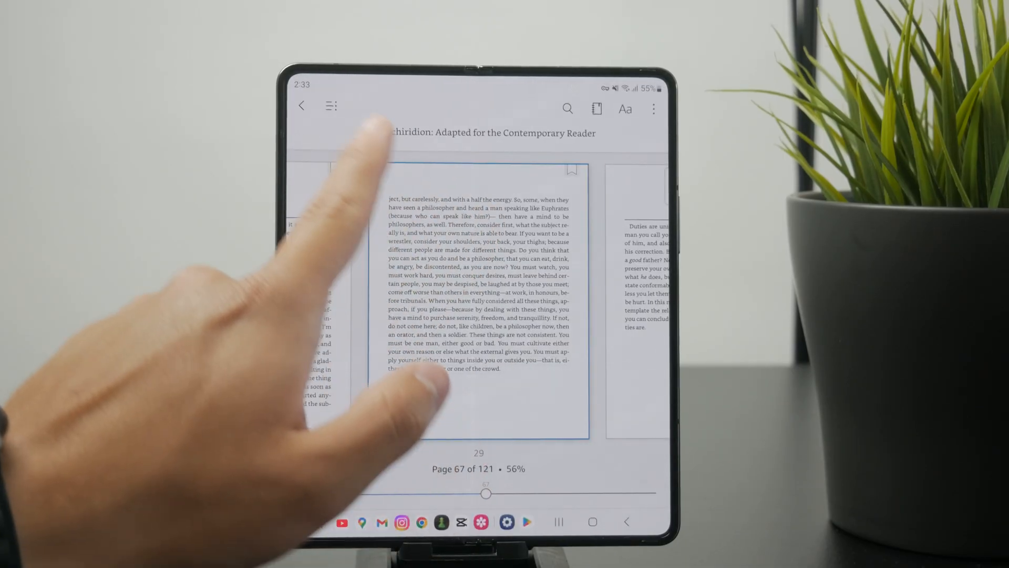
left_click(301, 106)
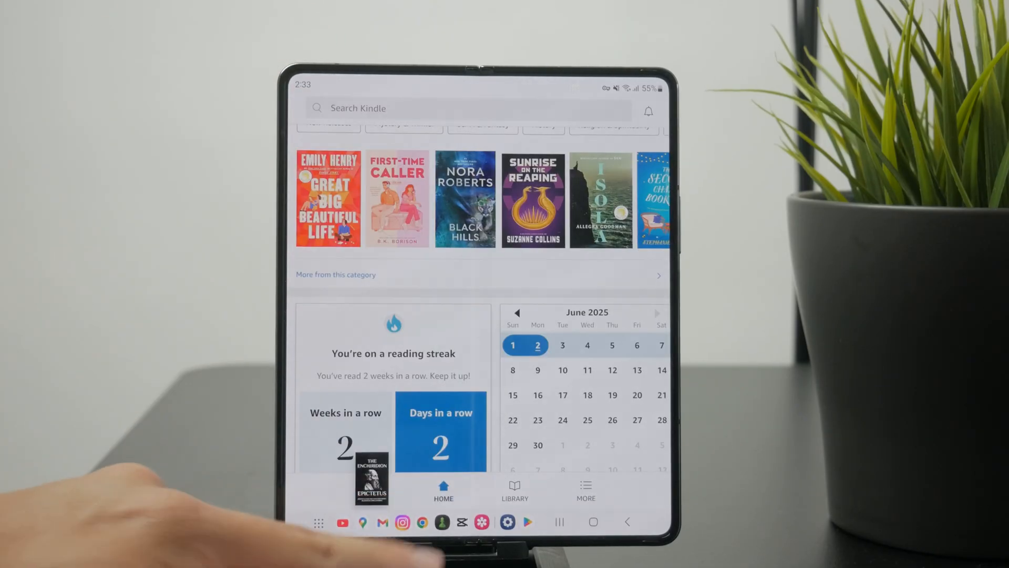
scroll("down", 3)
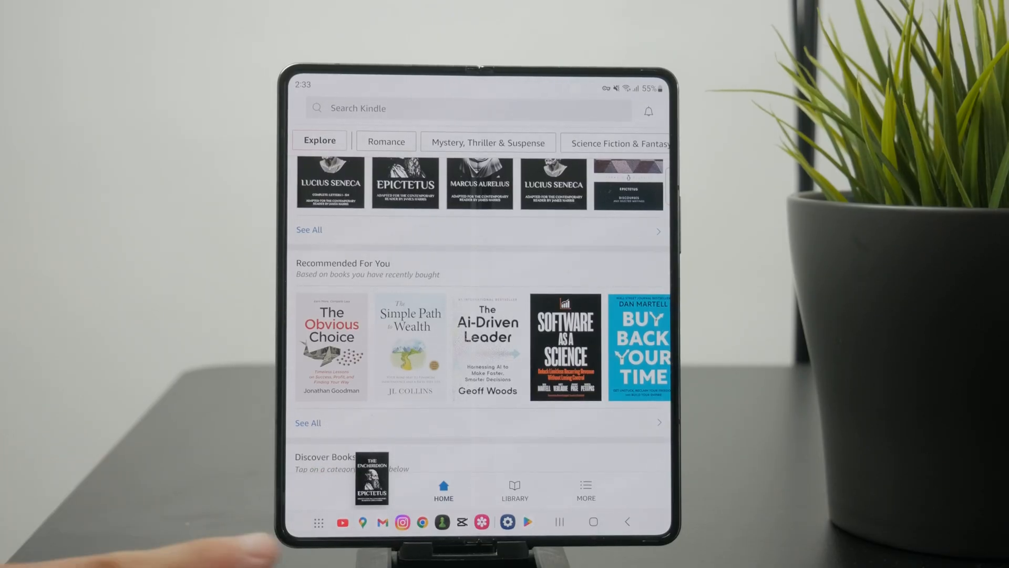
scroll("down", 3)
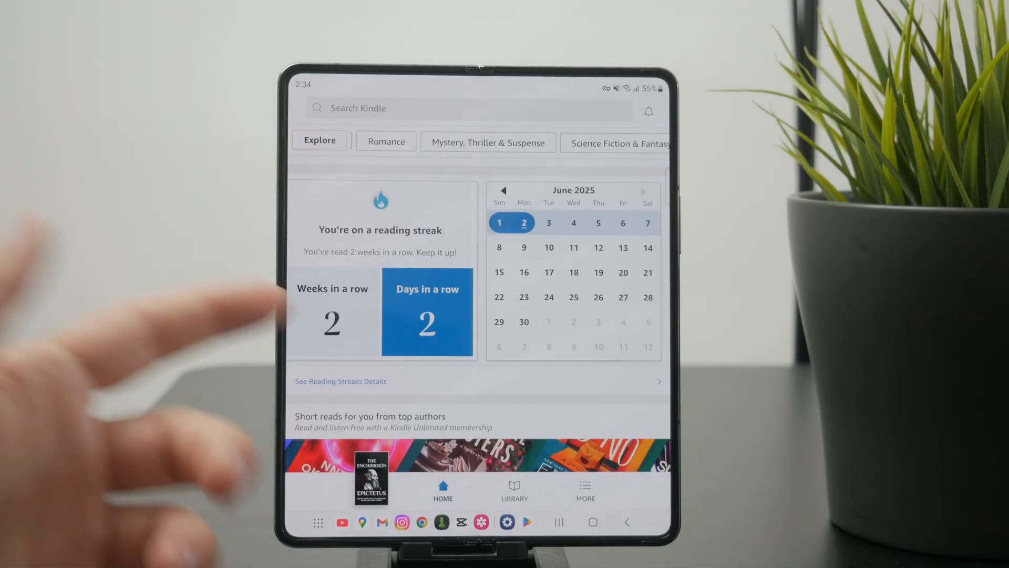
Show All books in the Library and scroll down to the final titles
left_click(513, 492)
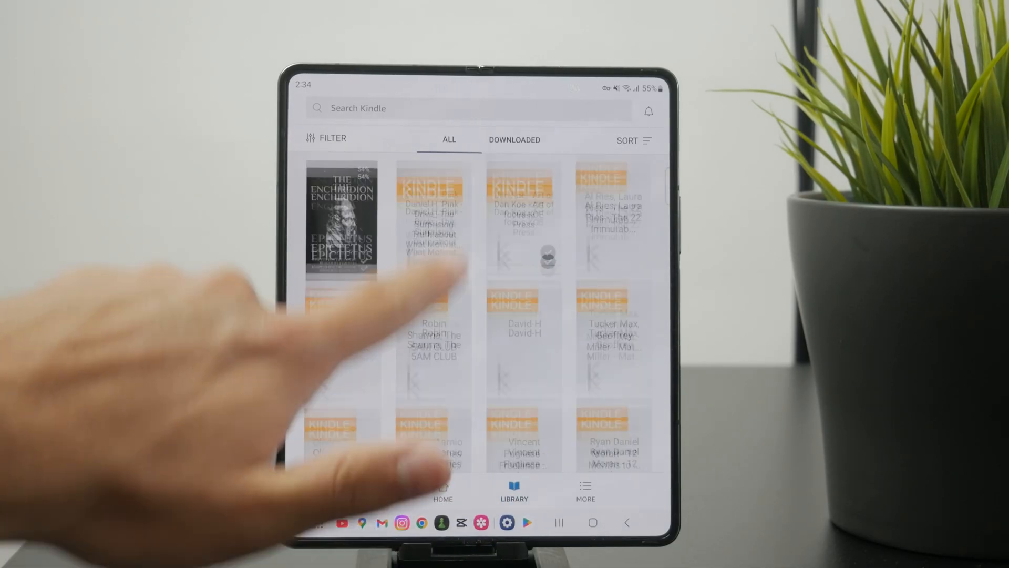
scroll("down", 3)
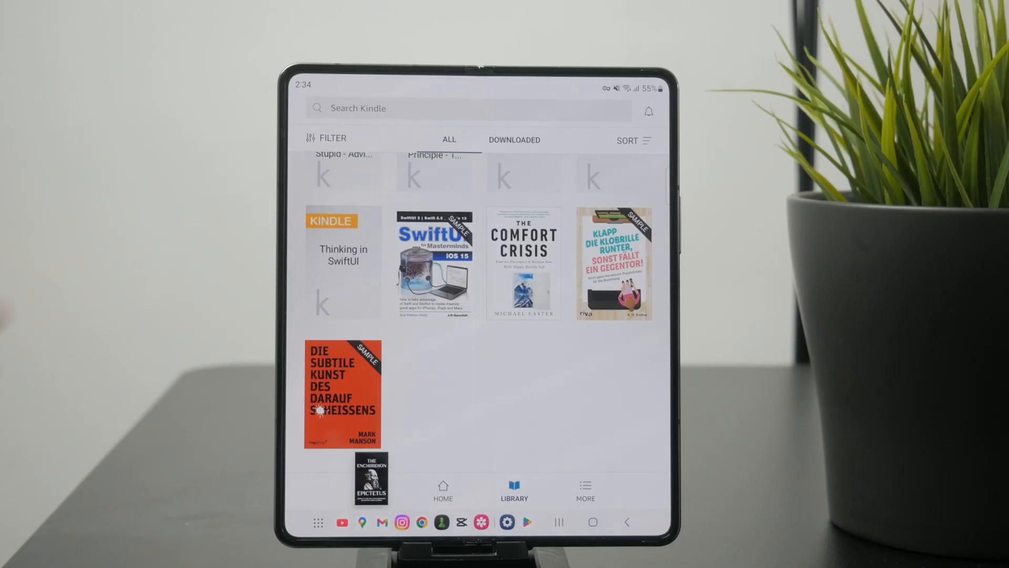
Sync the app from the More menu, updating last sync to 2:35 PM
left_click(585, 490)
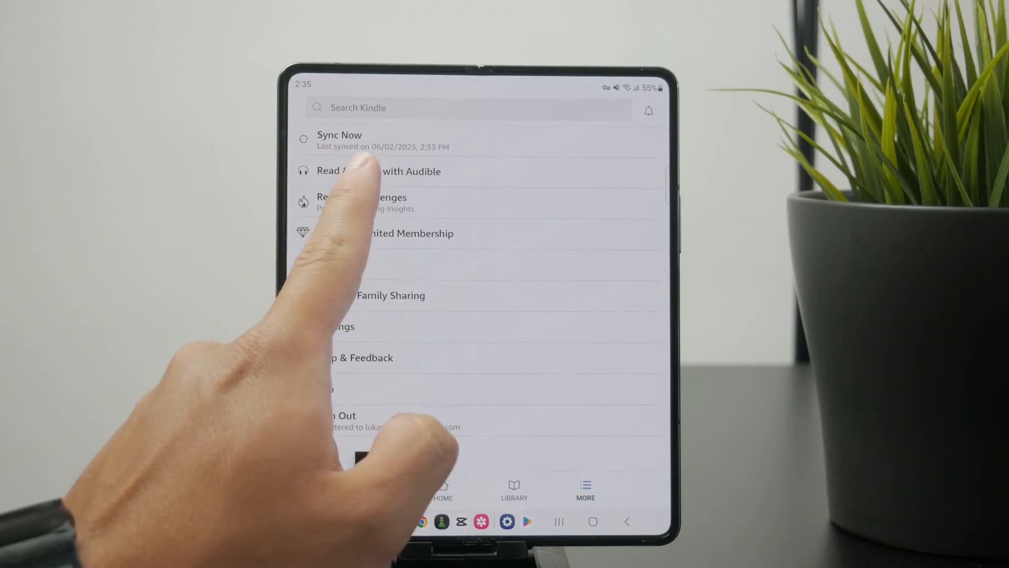
left_click(339, 140)
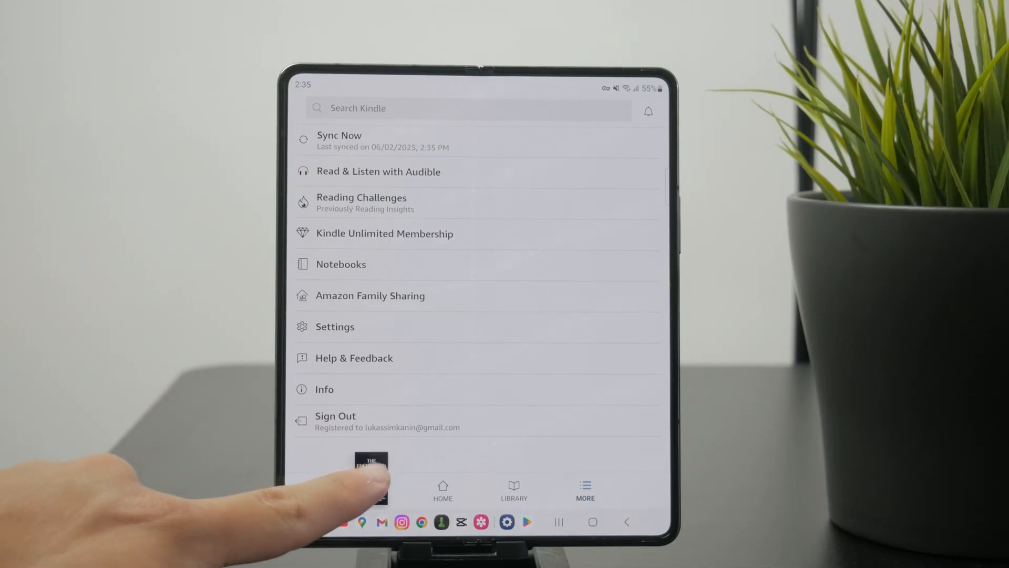
Resume The Enchiridion from the mini-thumbnail and return to full-page reading on page 71
left_click(370, 484)
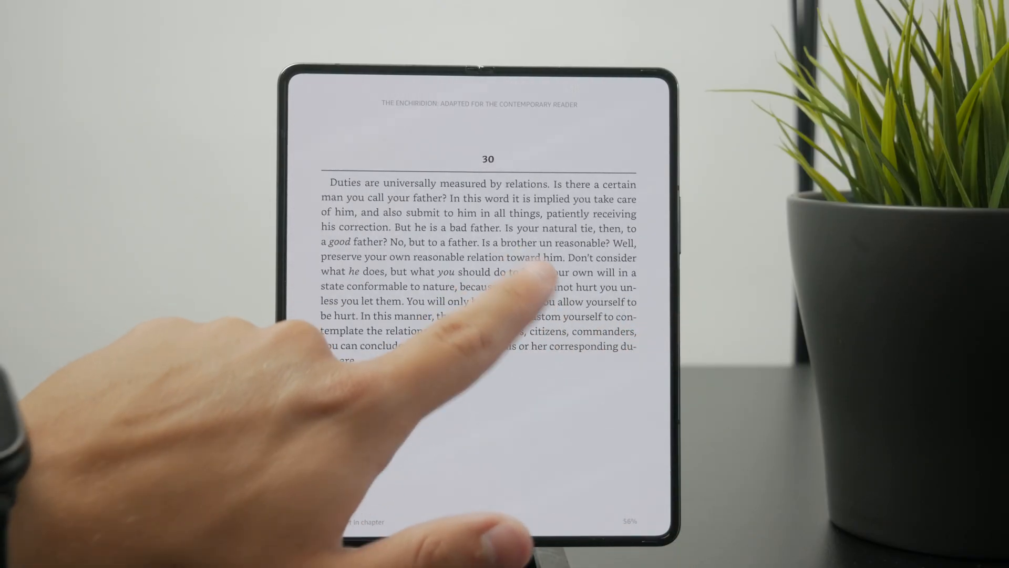
left_click(480, 277)
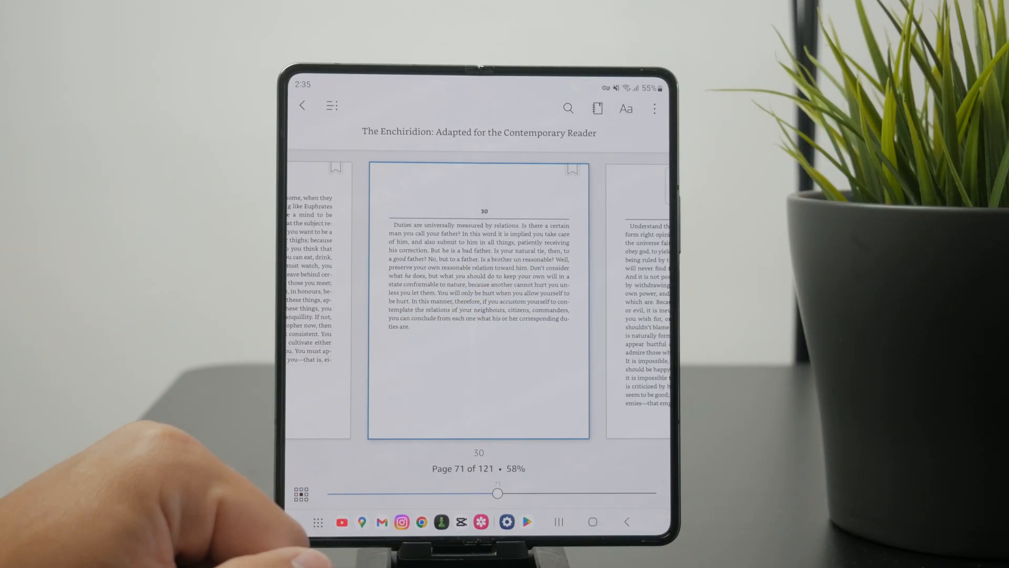
left_click(625, 108)
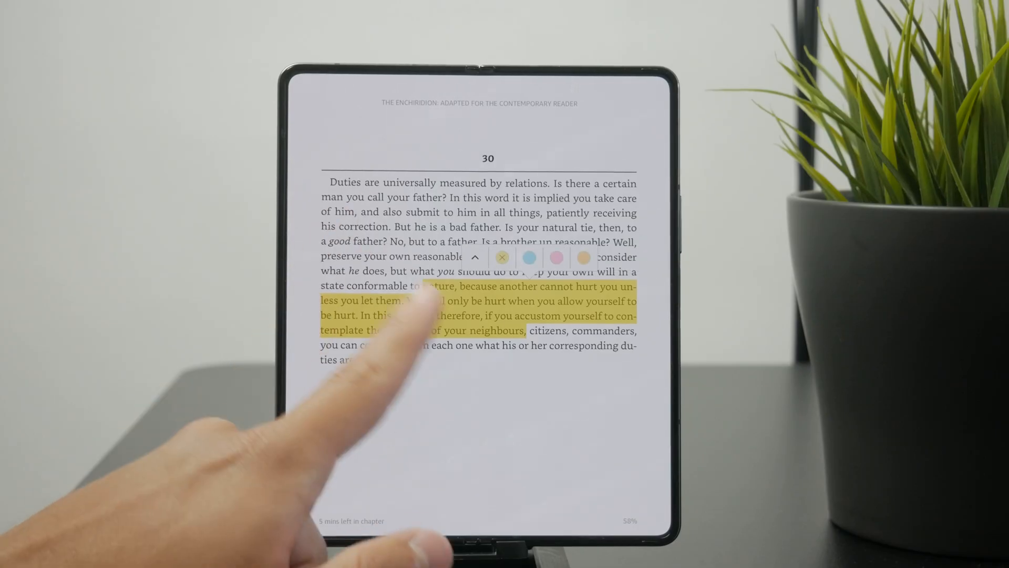
Color the page-71 passage blue, then jump to chapter 27's page-63 highlight
left_click(530, 257)
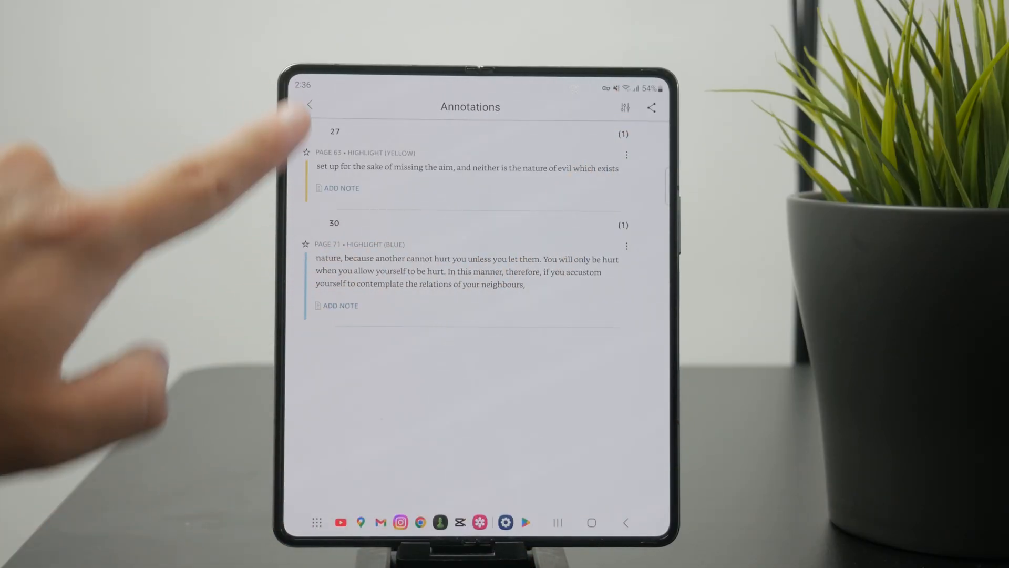
left_click(465, 168)
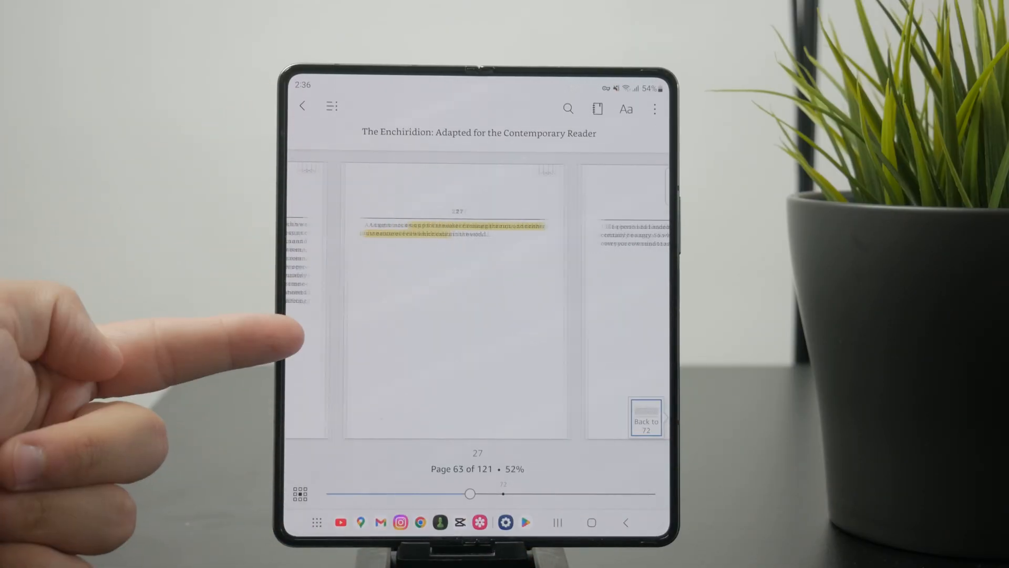